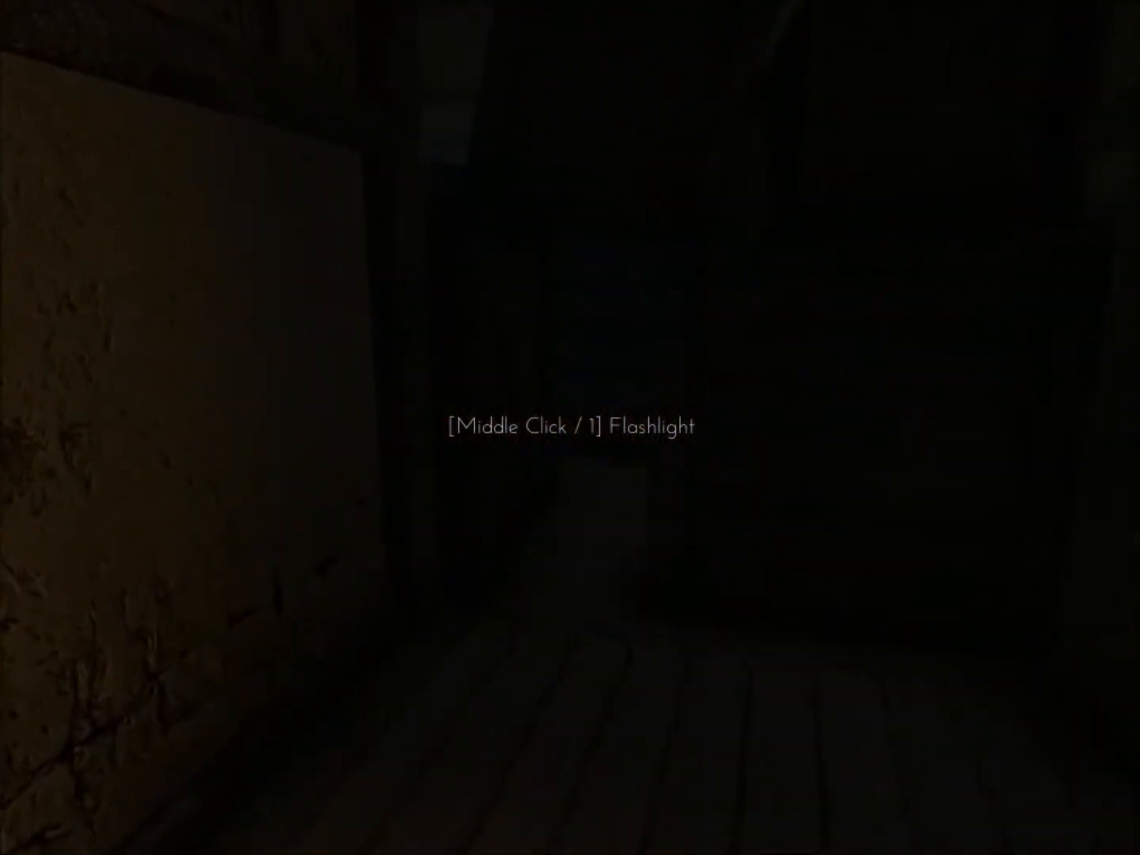
middle_click(570, 427)
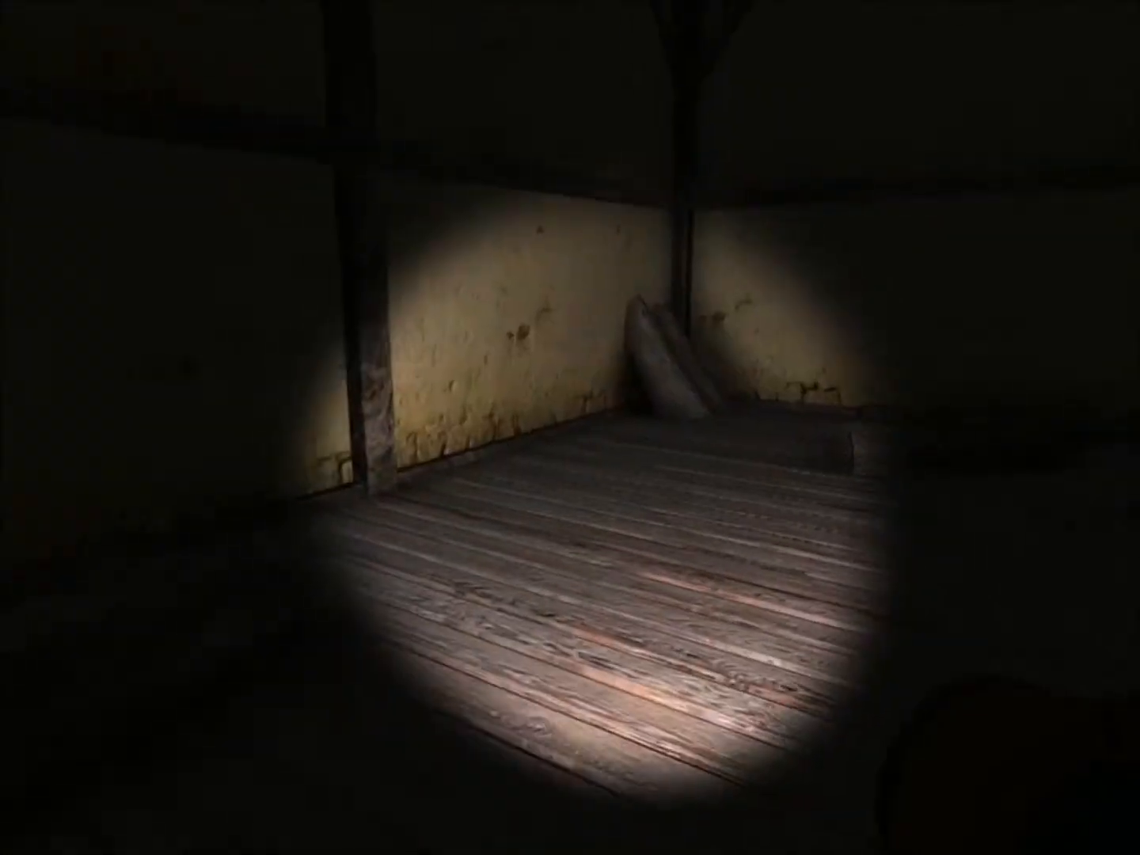
mouse_move(570, 427)
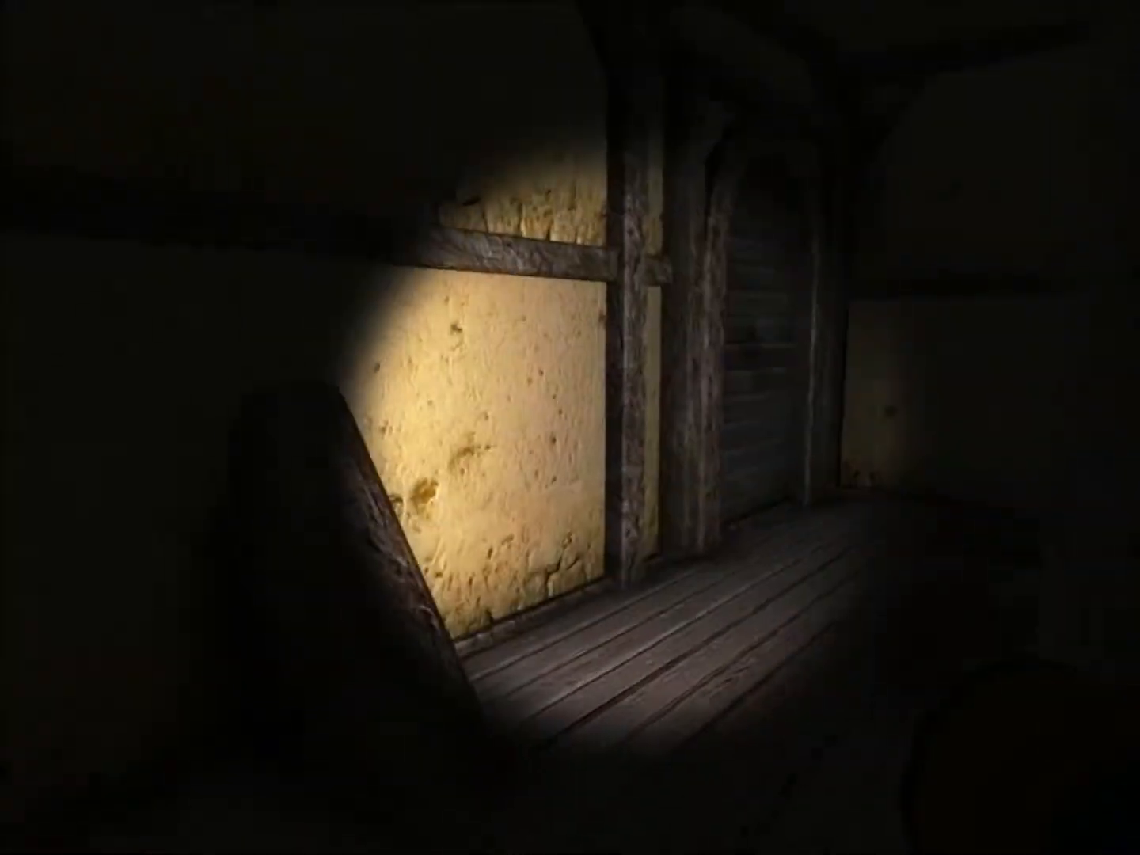
mouse_move(570, 428)
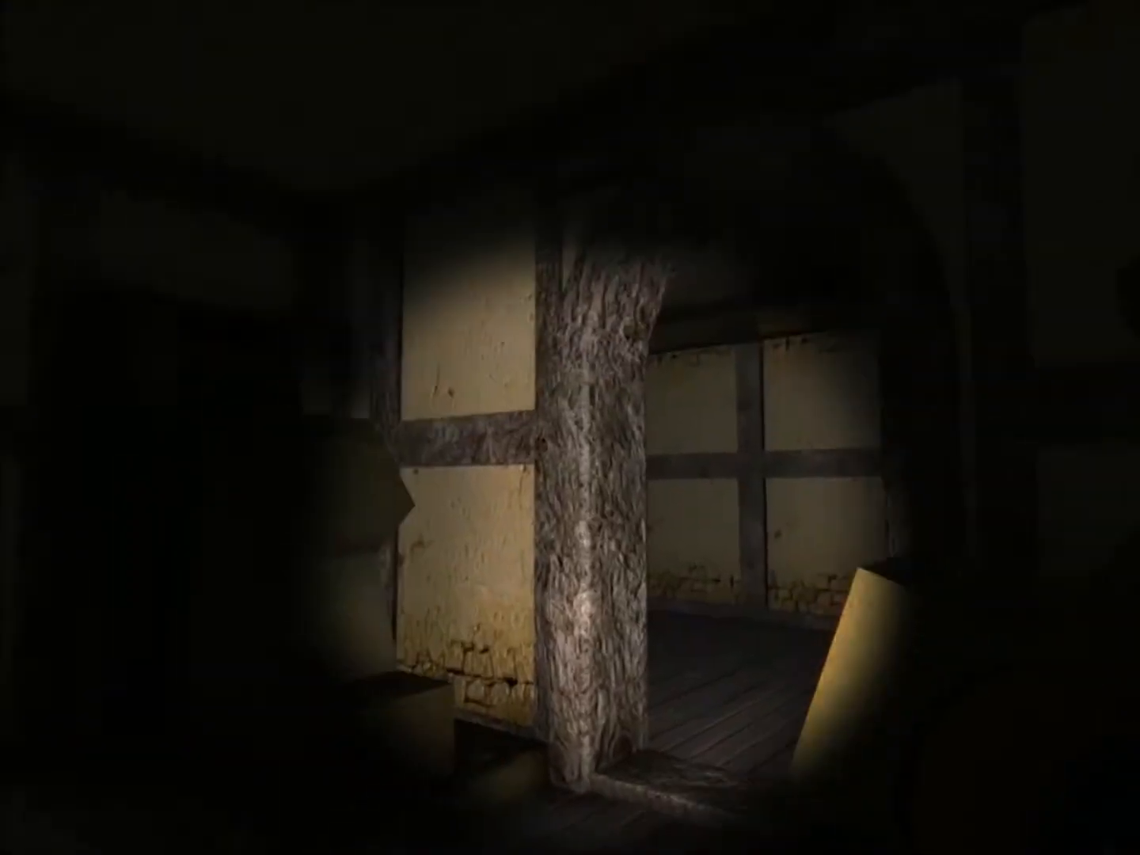
mouse_move(570, 427)
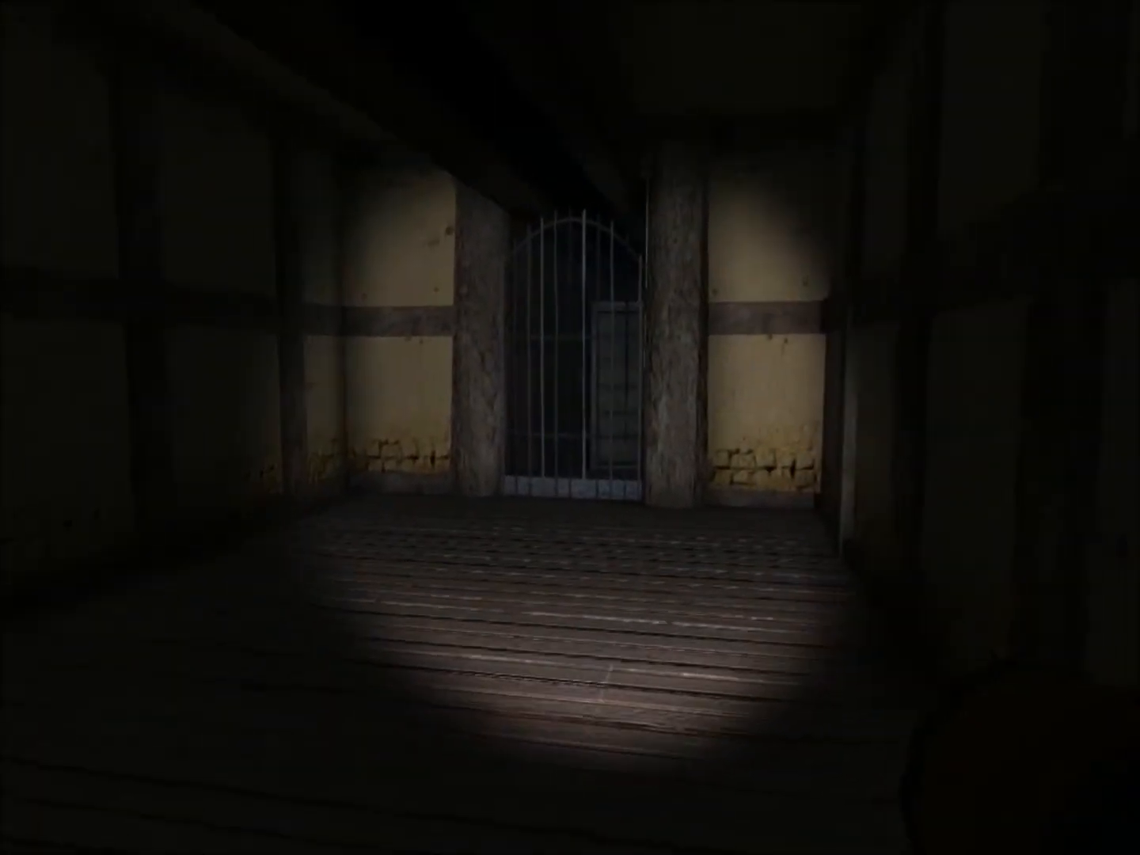